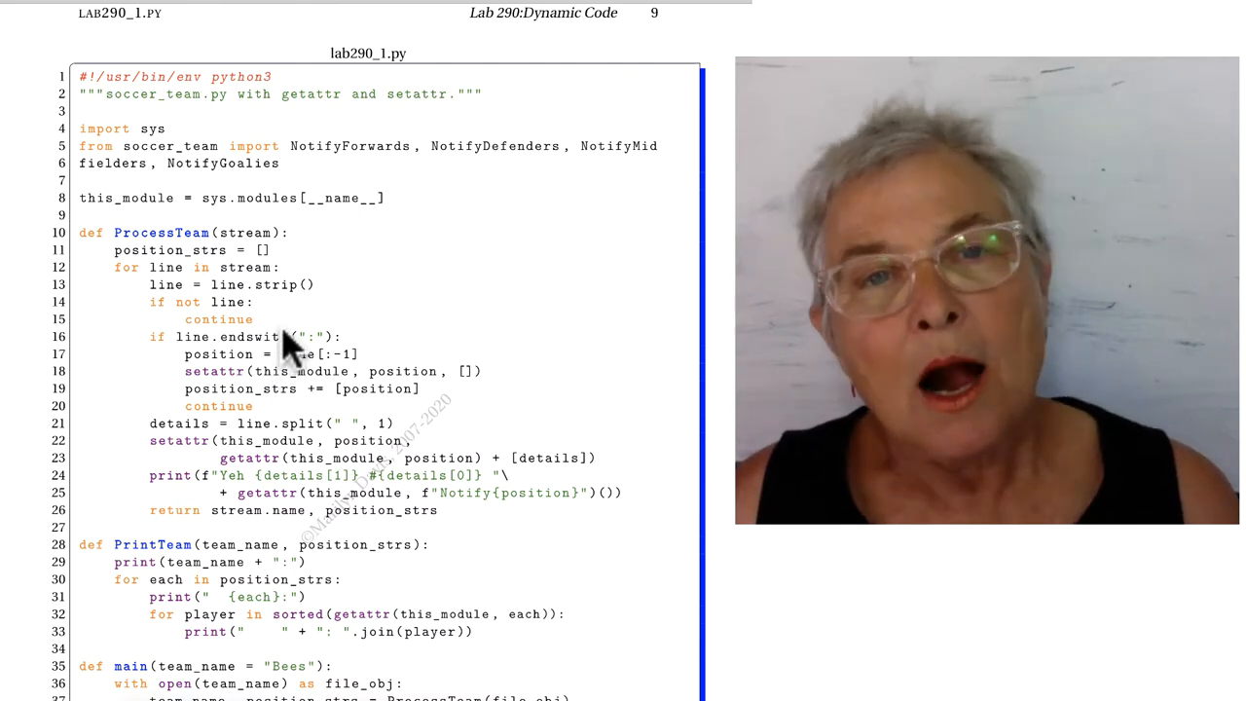
mouse_move(185, 171)
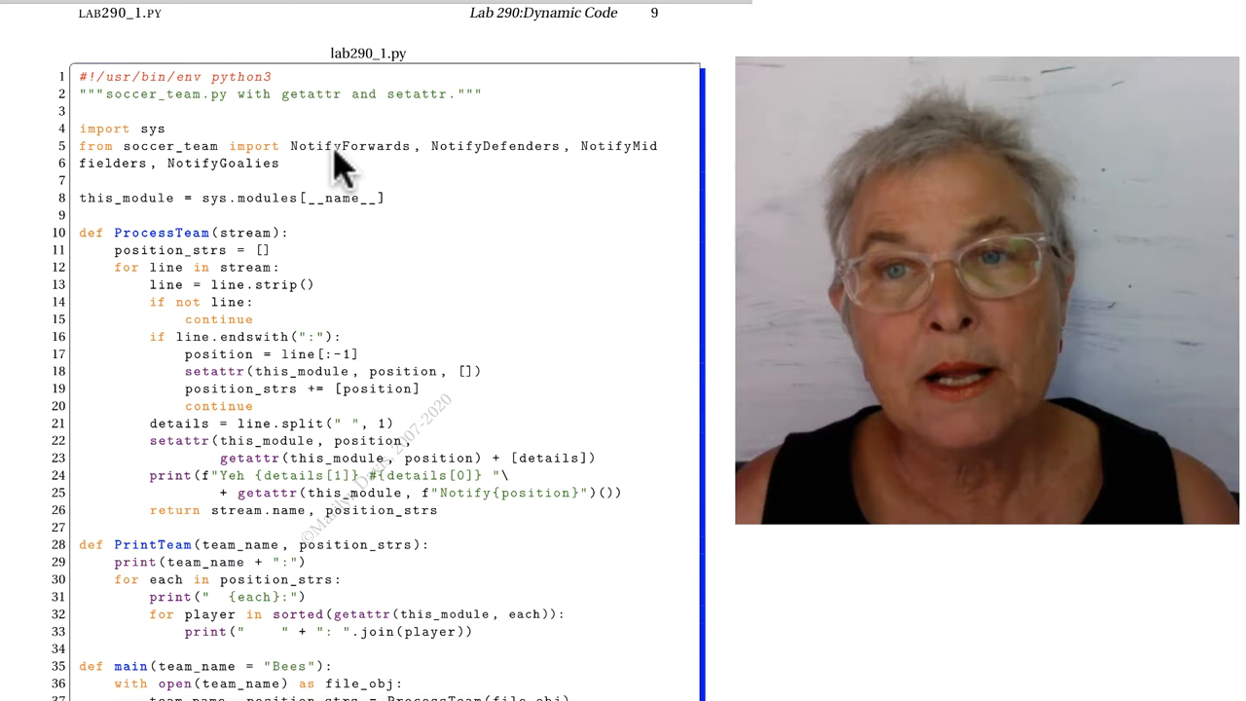
mouse_move(107, 195)
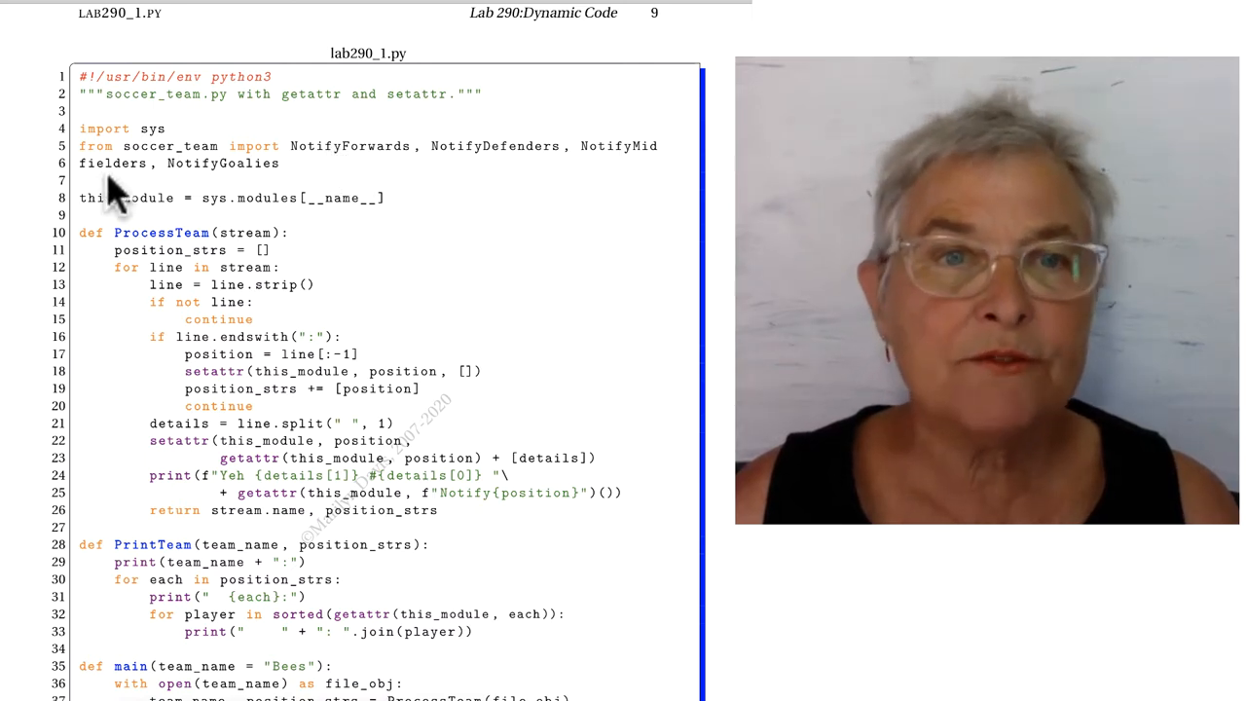
mouse_move(221, 197)
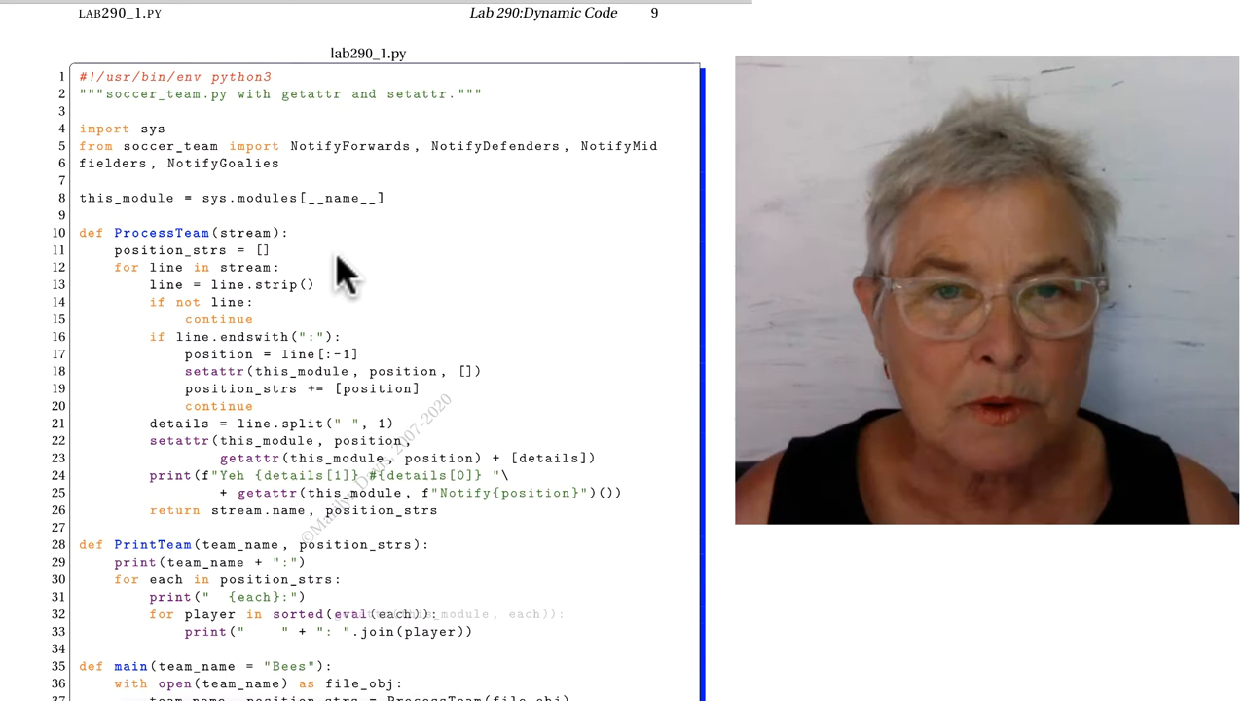
scroll("down", 3)
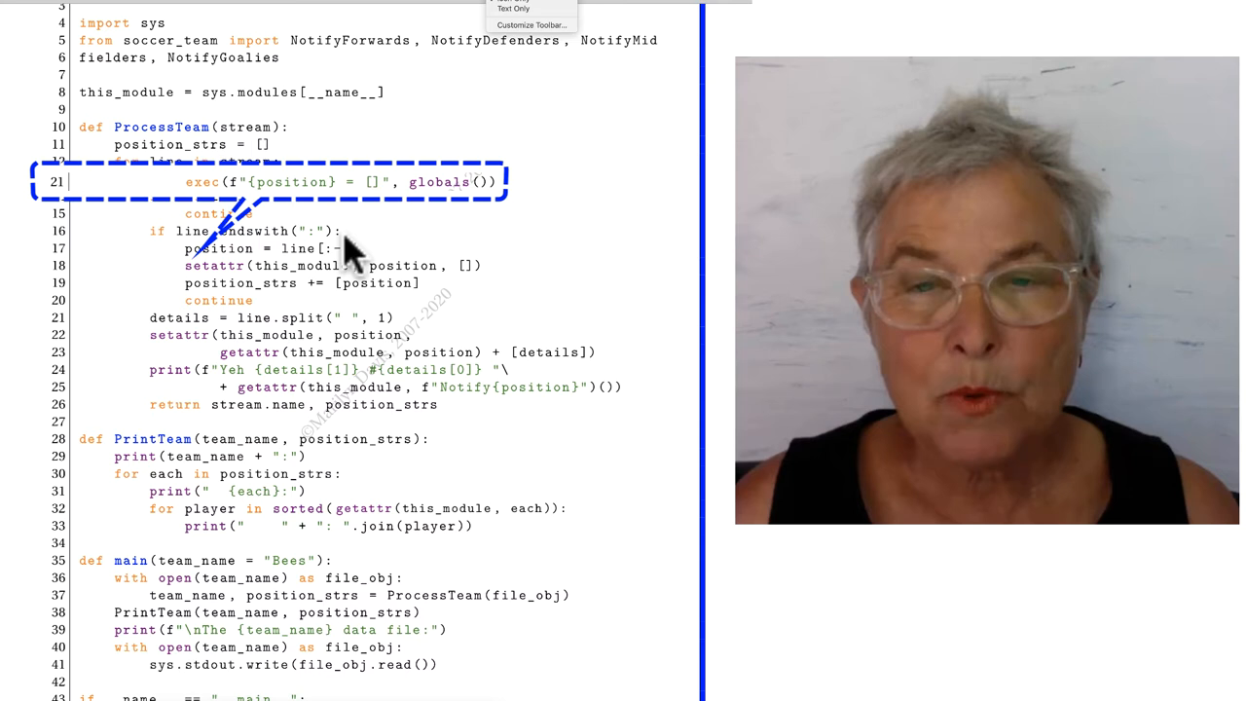
mouse_move(404, 287)
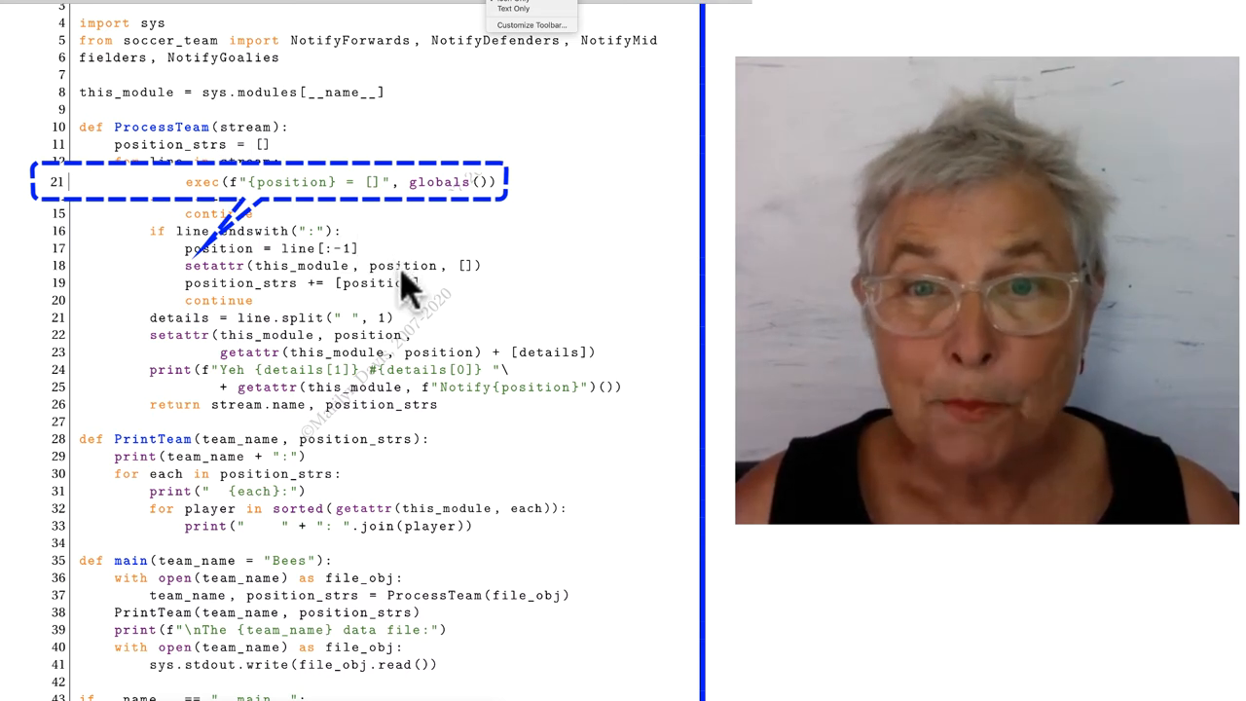
mouse_move(477, 292)
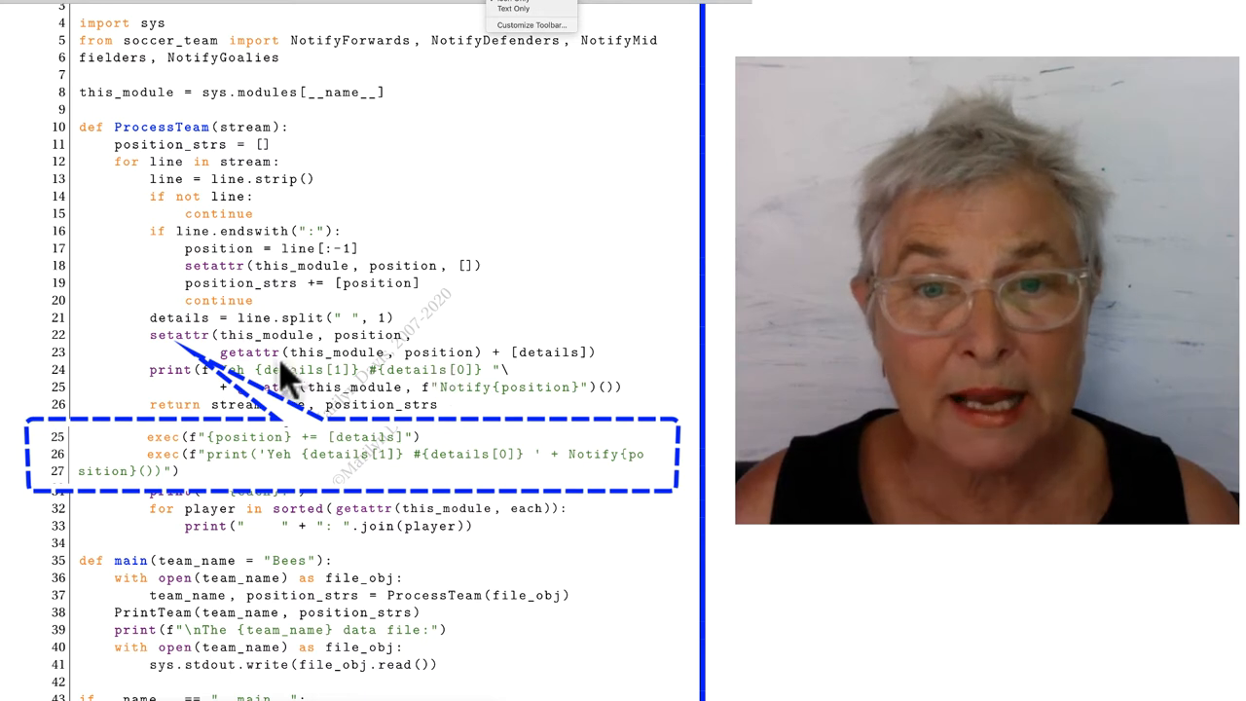
mouse_move(440, 362)
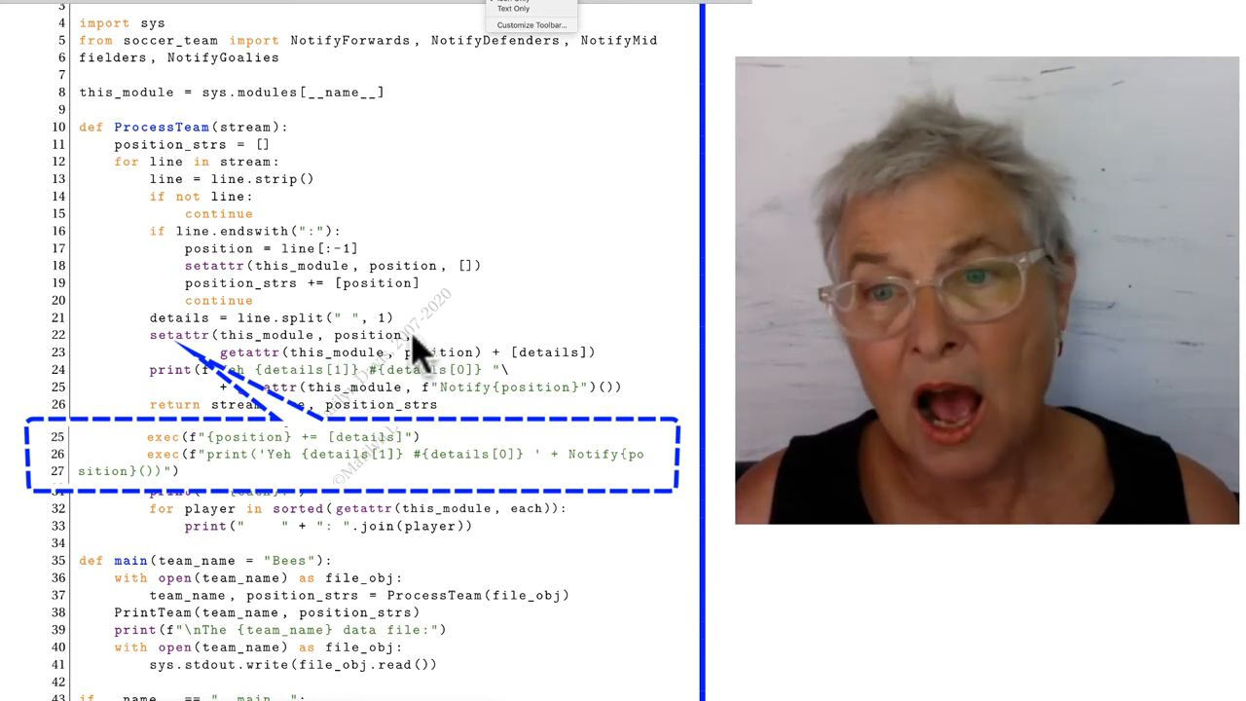
mouse_move(521, 375)
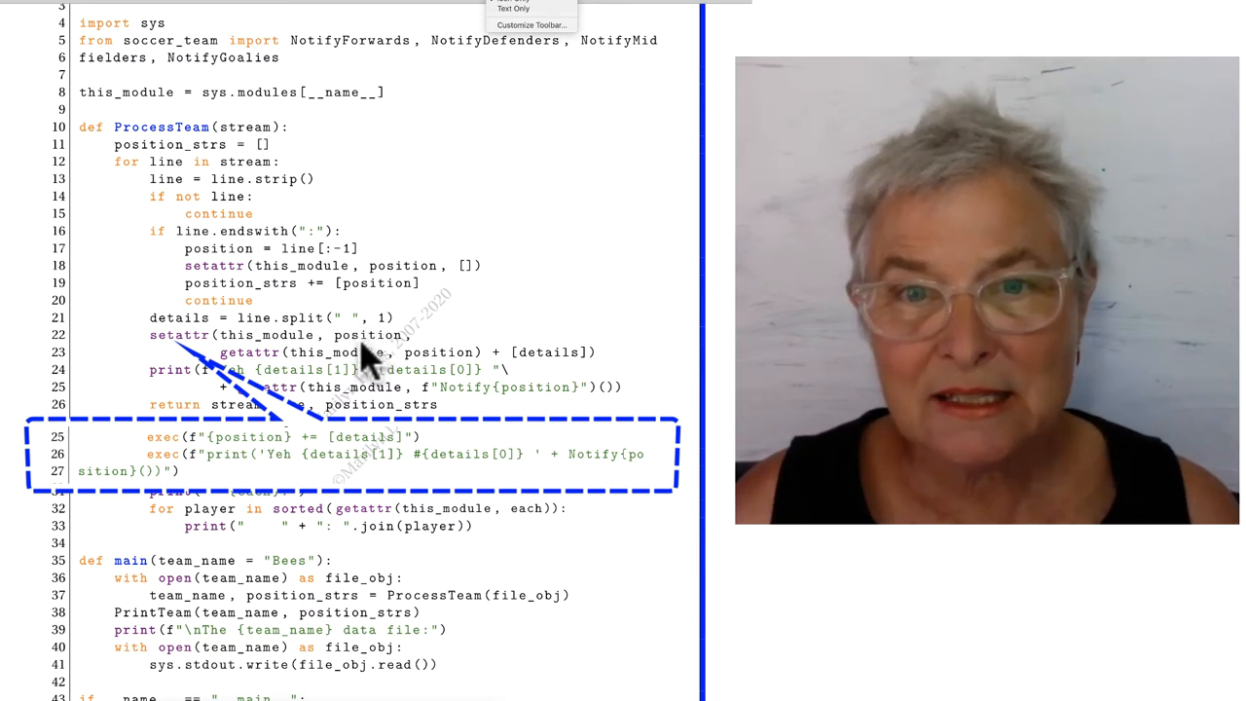
mouse_move(404, 355)
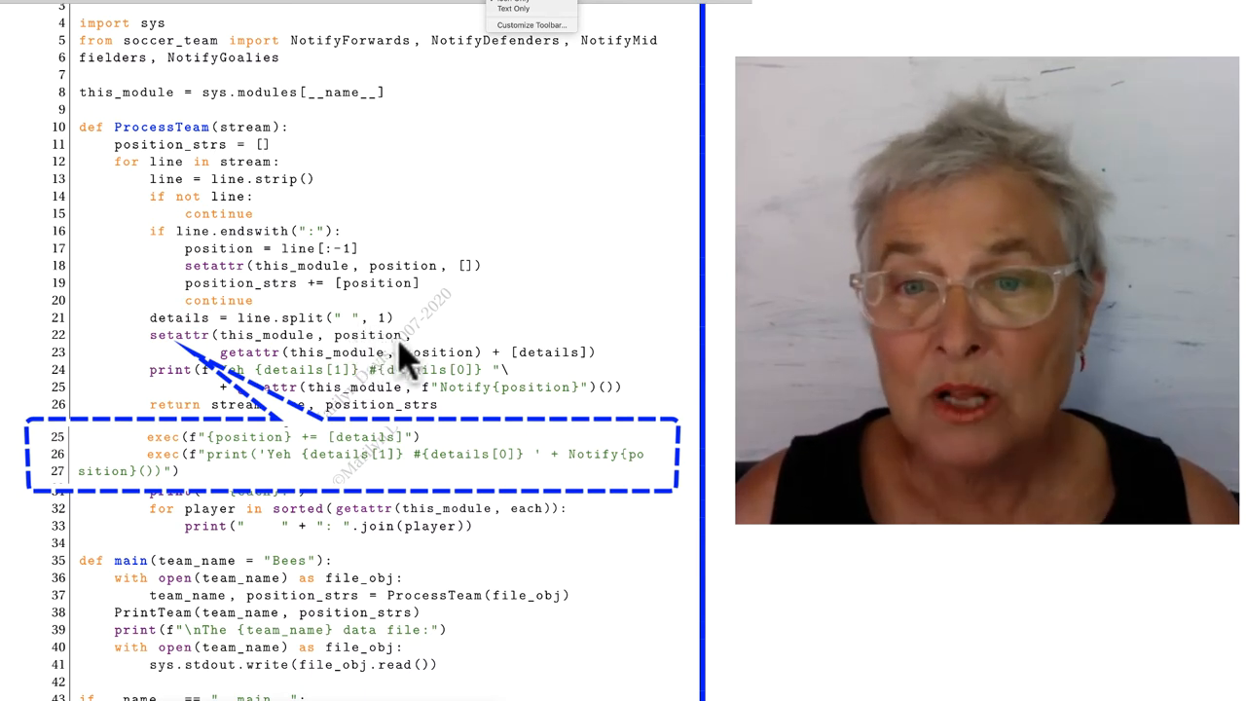
mouse_move(526, 375)
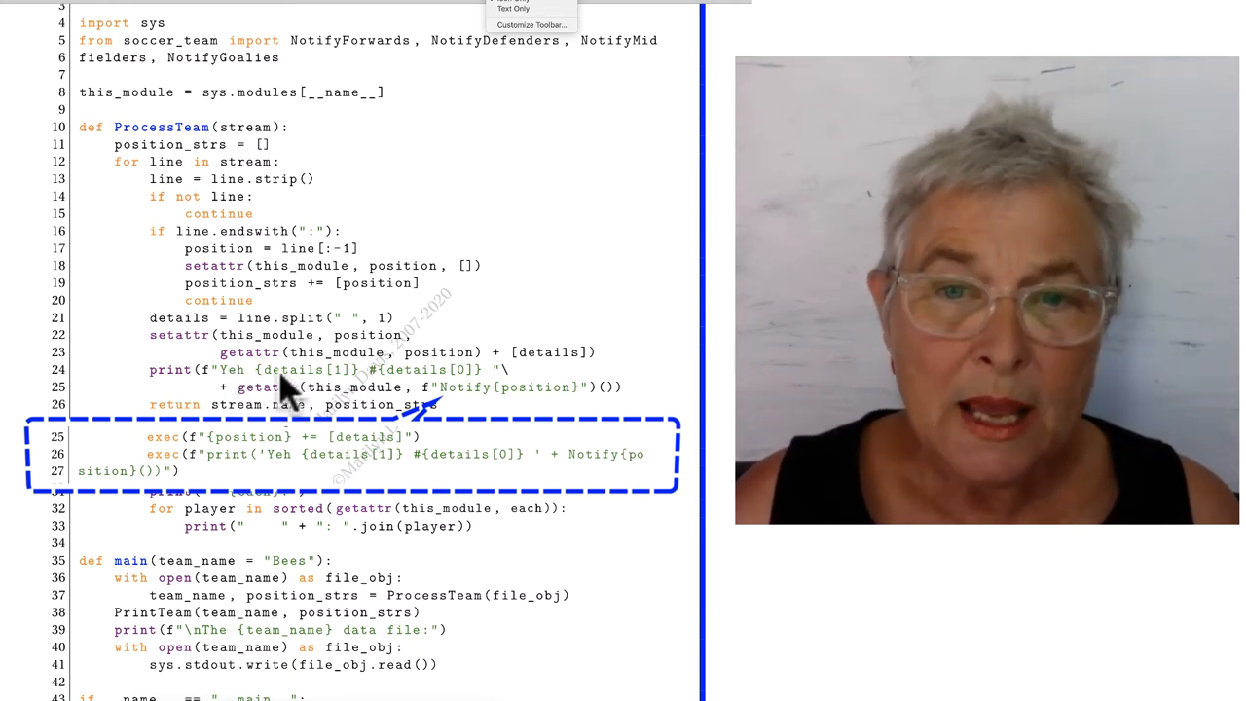
mouse_move(491, 399)
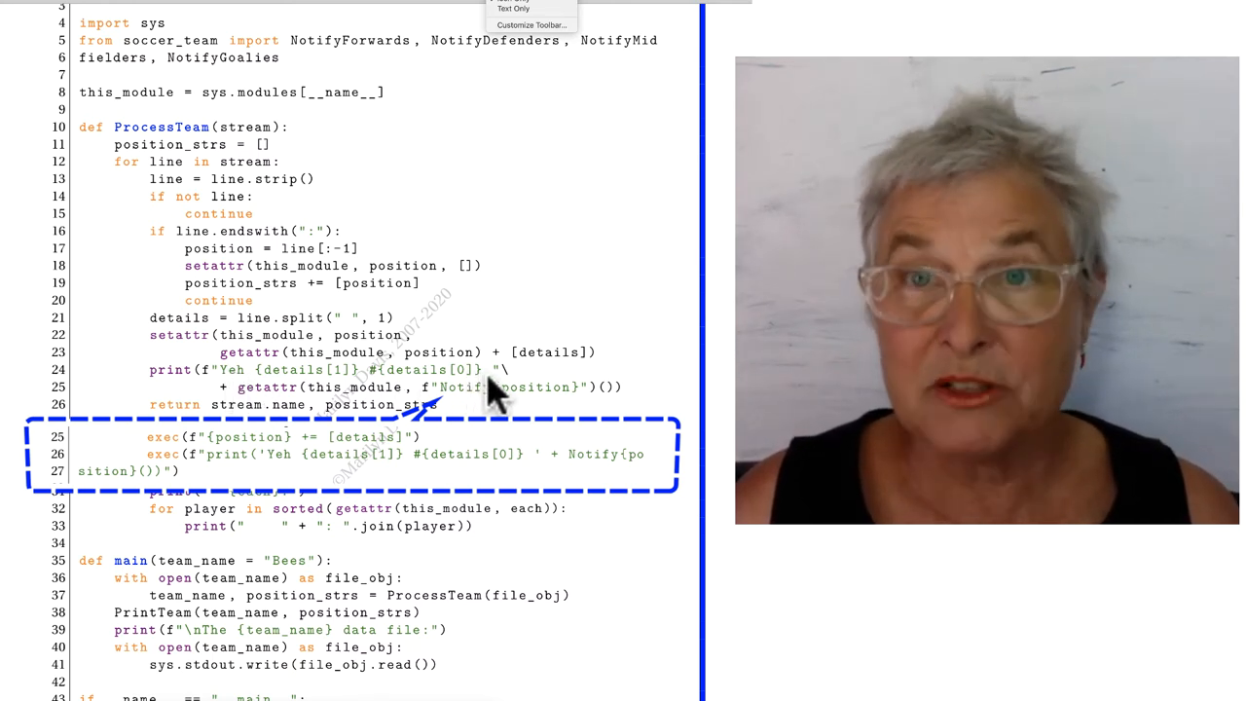
mouse_move(273, 406)
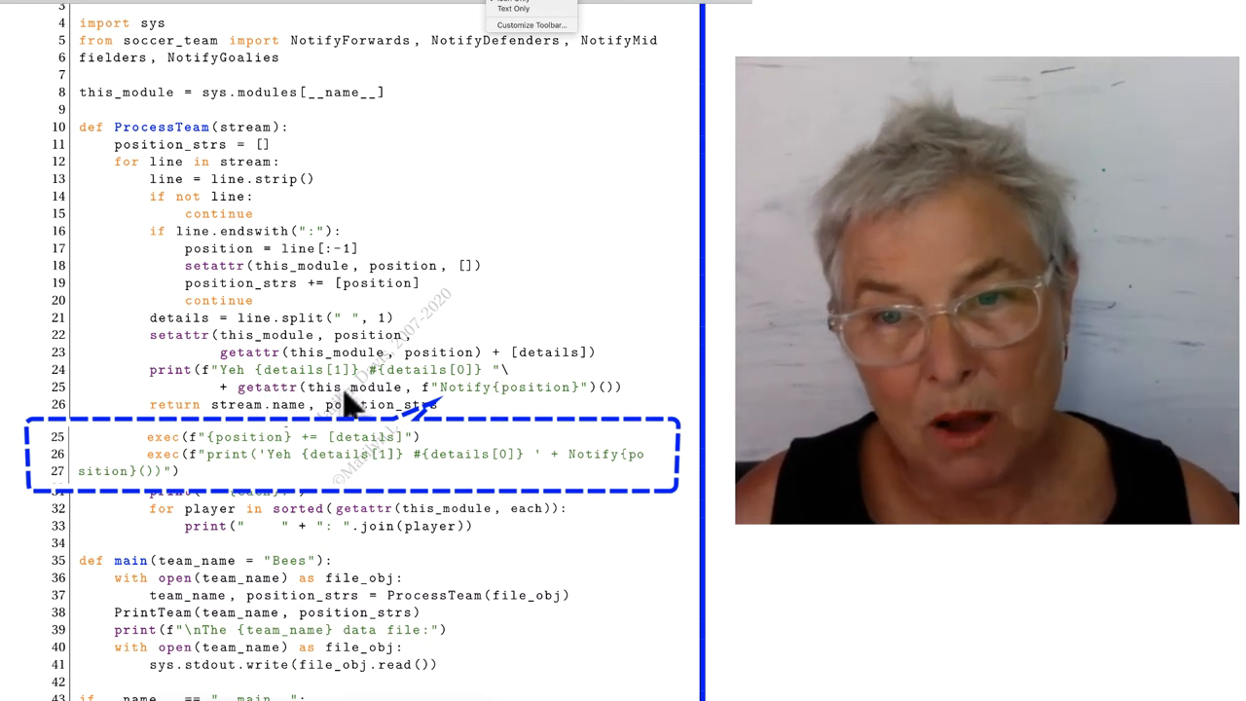
mouse_move(481, 419)
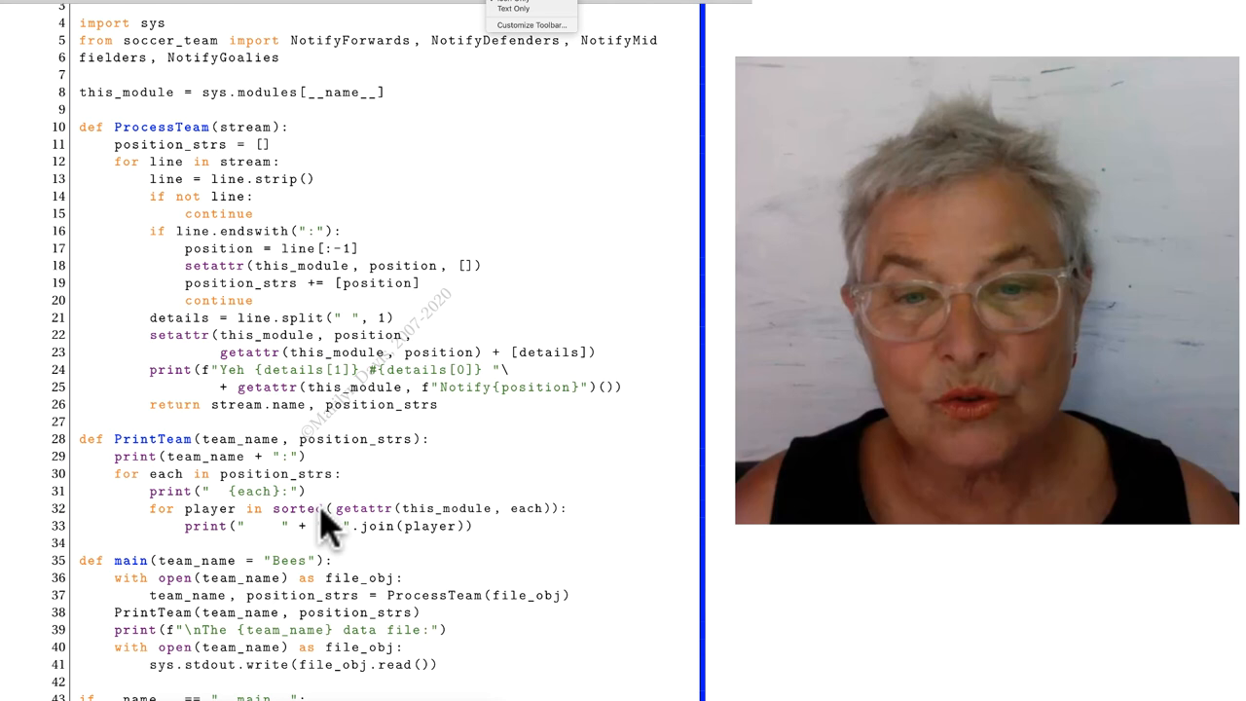
mouse_move(390, 487)
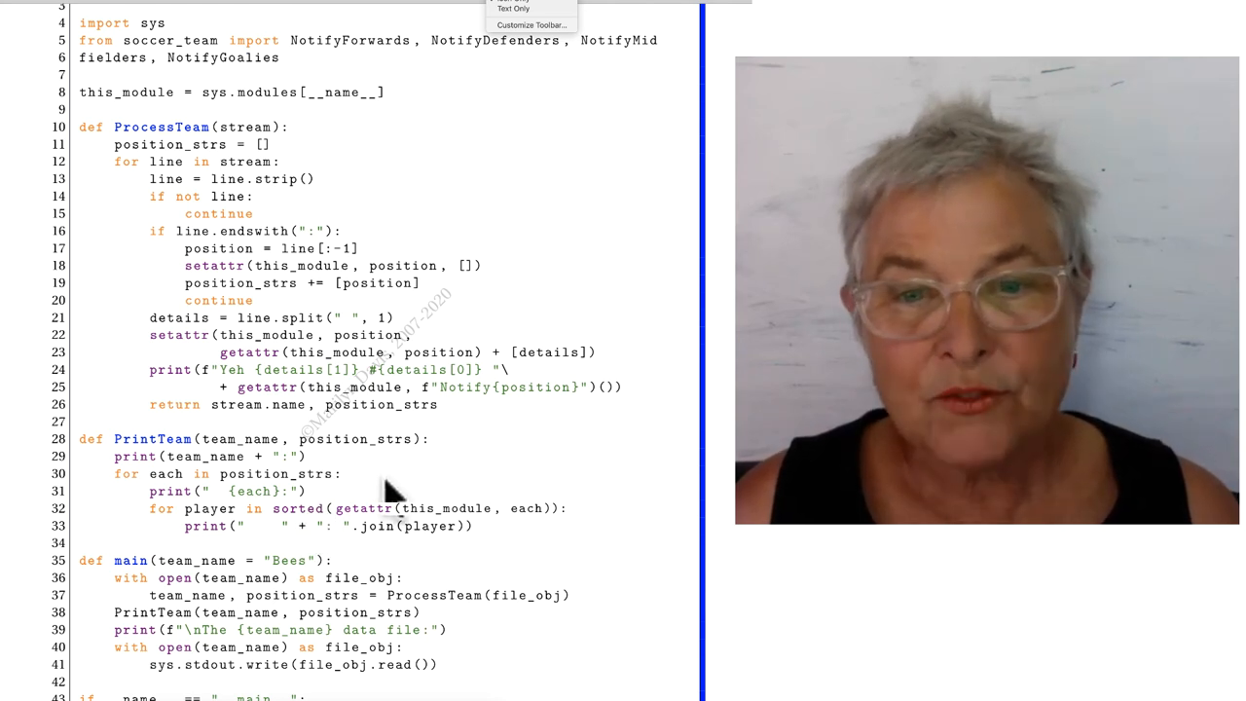
mouse_move(389, 531)
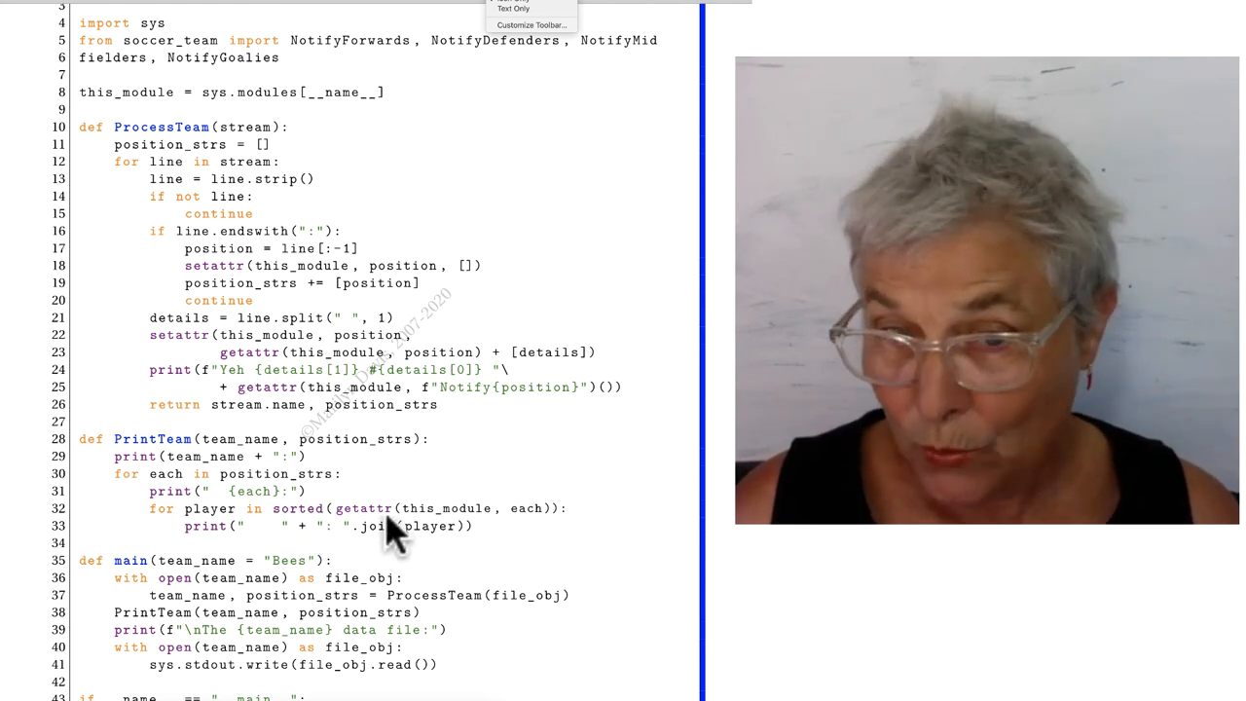